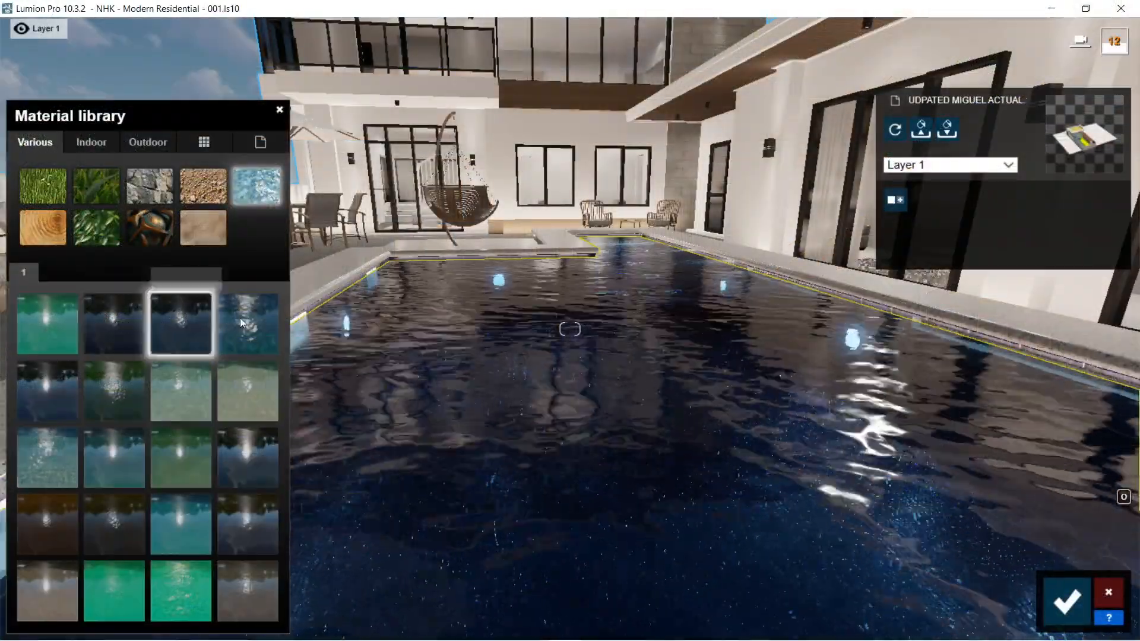
# Preview Calm Pond and another water material on the swimming pool
pyautogui.click(113, 390)
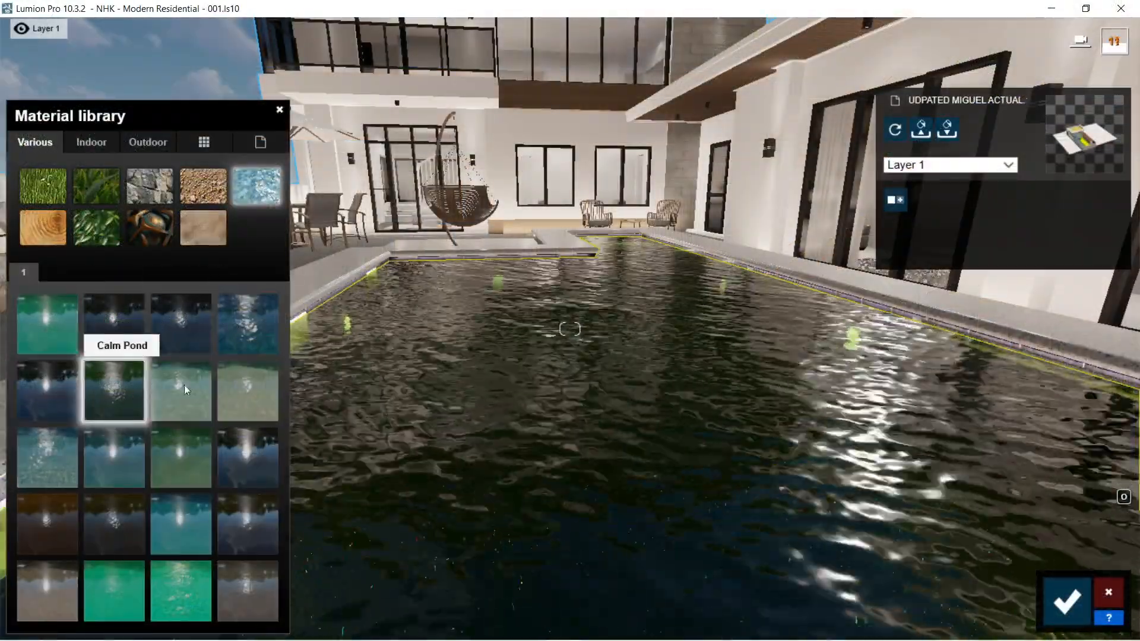
pyautogui.click(181, 457)
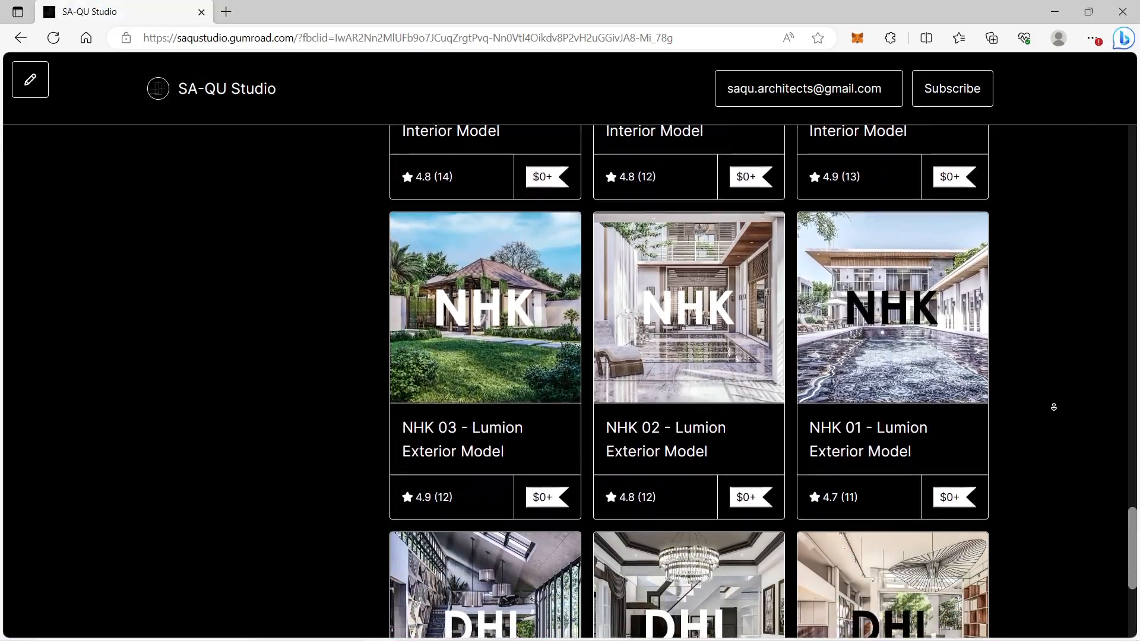
# Take the NHK 01 Lumion Exterior Model through checkout, entering 7575.75 as the price
pyautogui.click(891, 308)
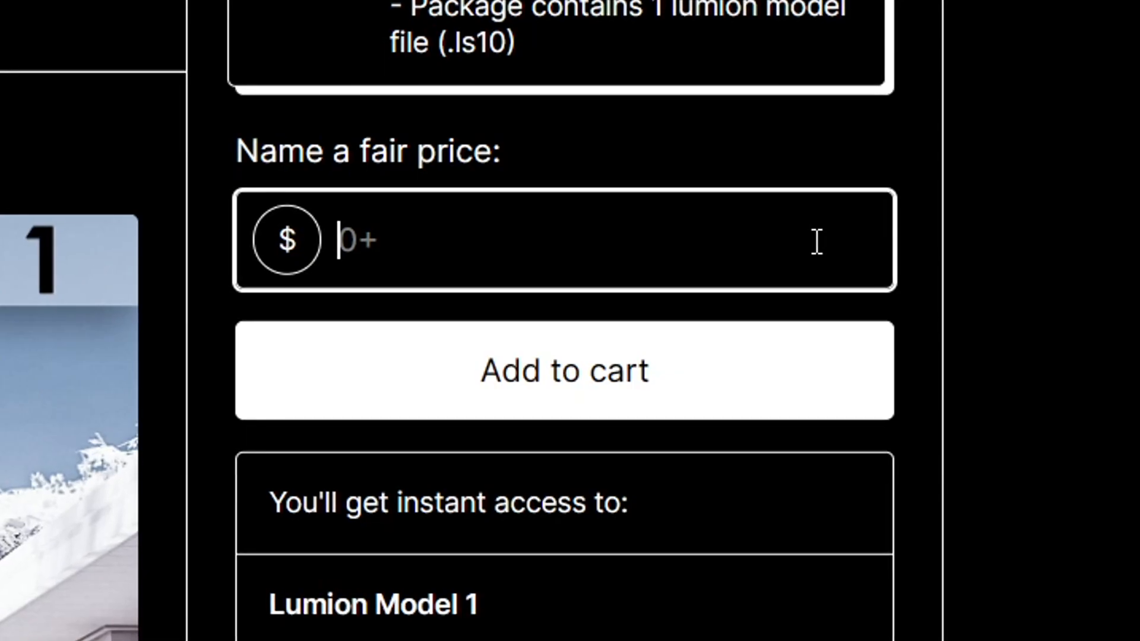
pyautogui.write('7575.75')
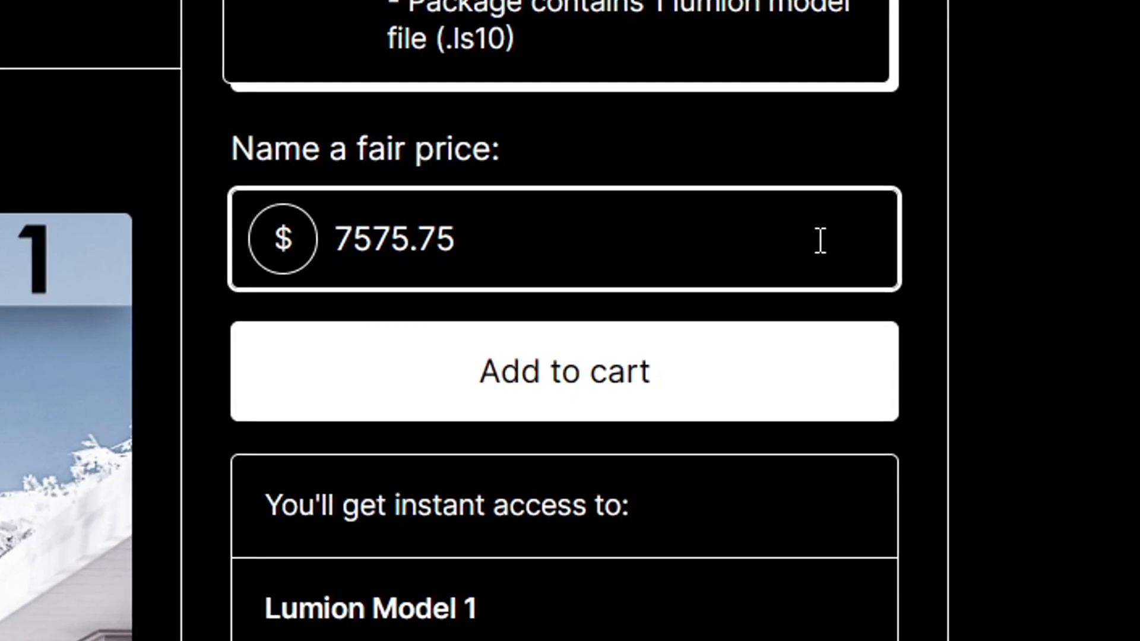
pyautogui.click(563, 372)
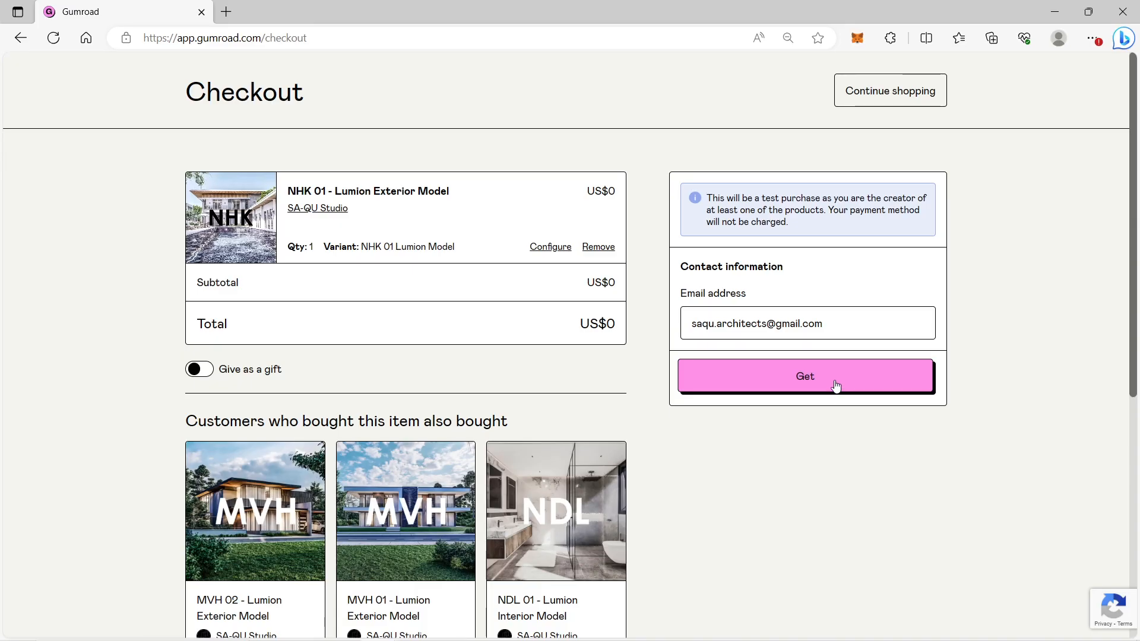
pyautogui.click(805, 376)
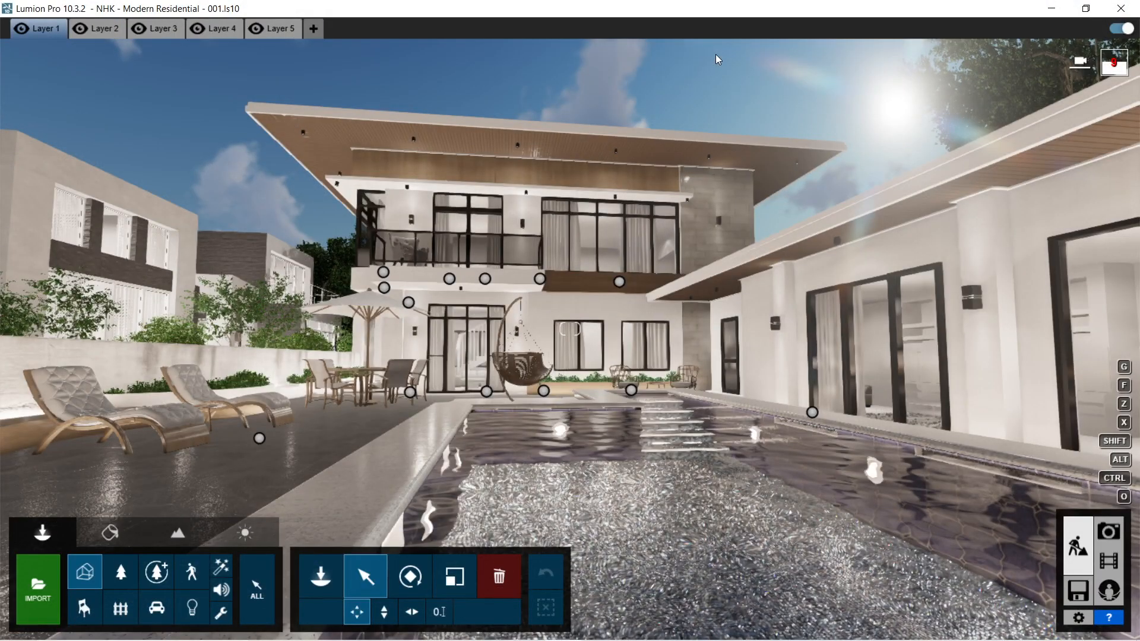
# Set editor quality to one star, then add the Shadow effect in Photo mode
pyautogui.click(1079, 619)
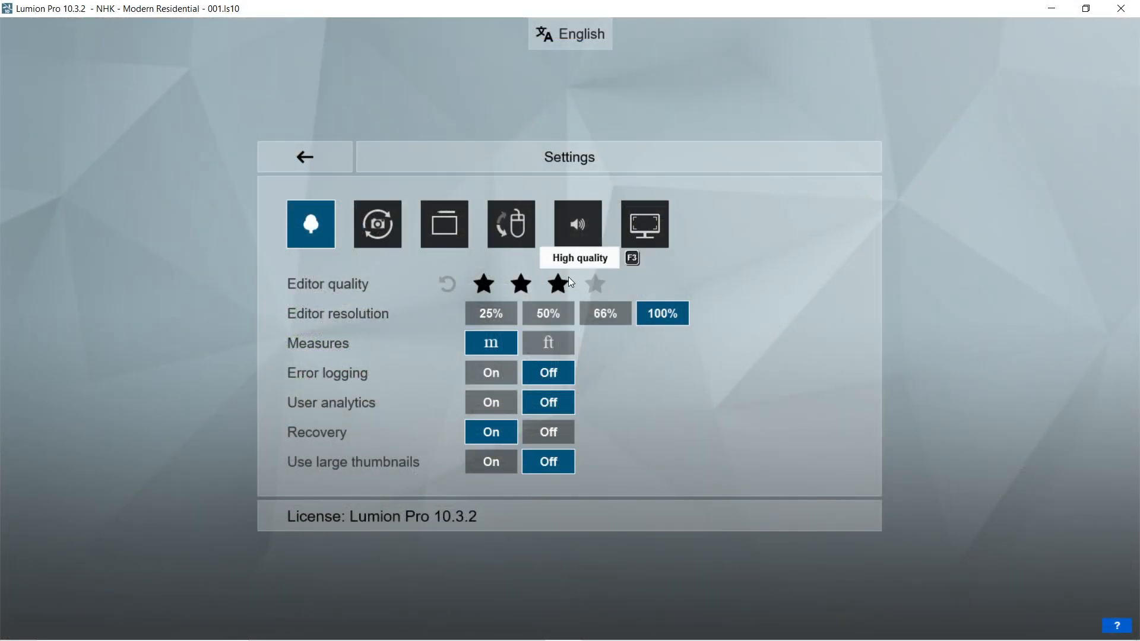
pyautogui.click(483, 284)
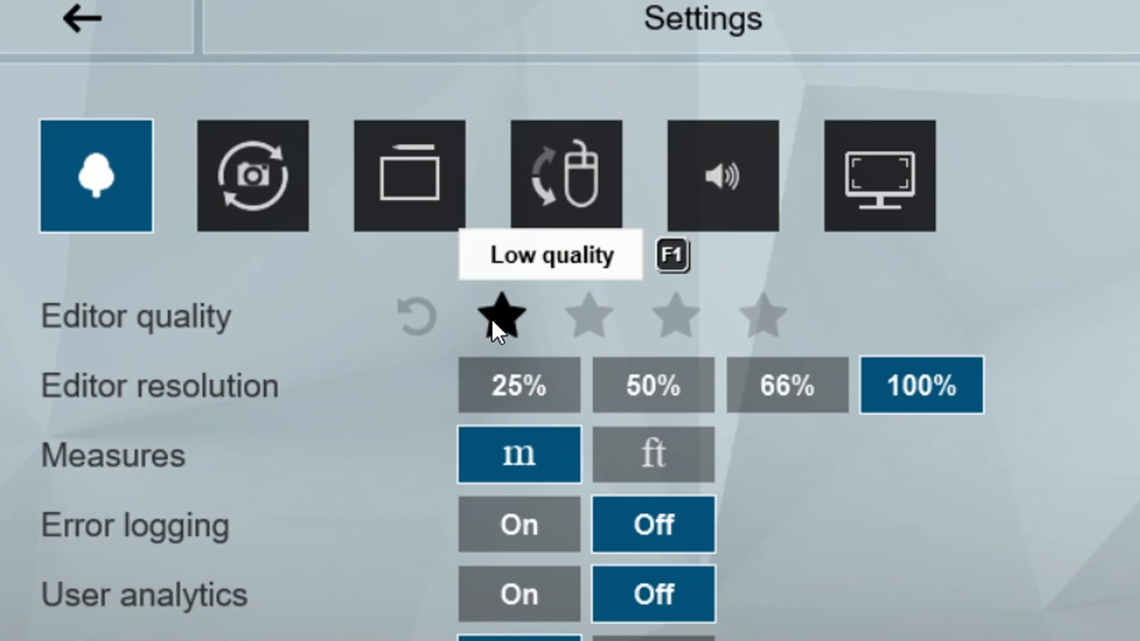
pyautogui.click(80, 20)
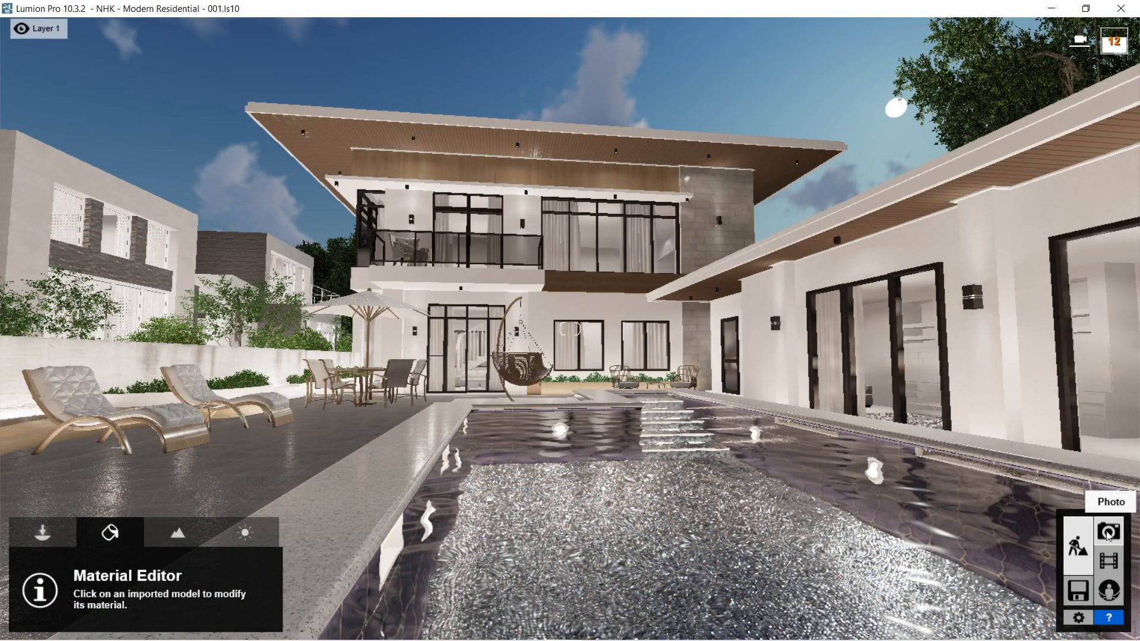
pyautogui.click(1107, 532)
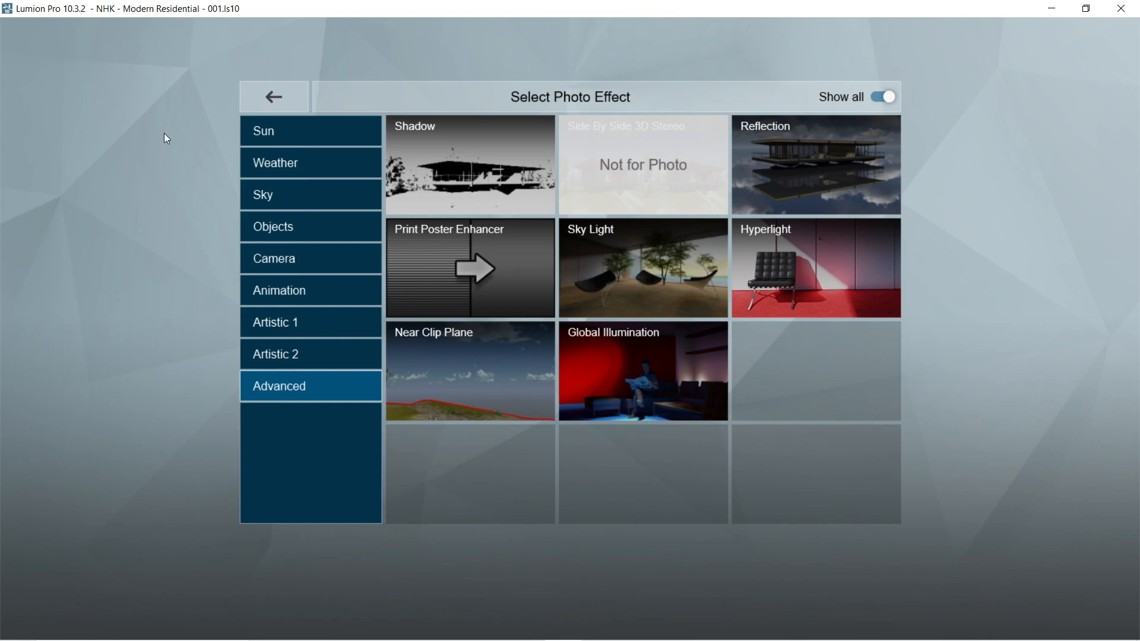
pyautogui.click(470, 164)
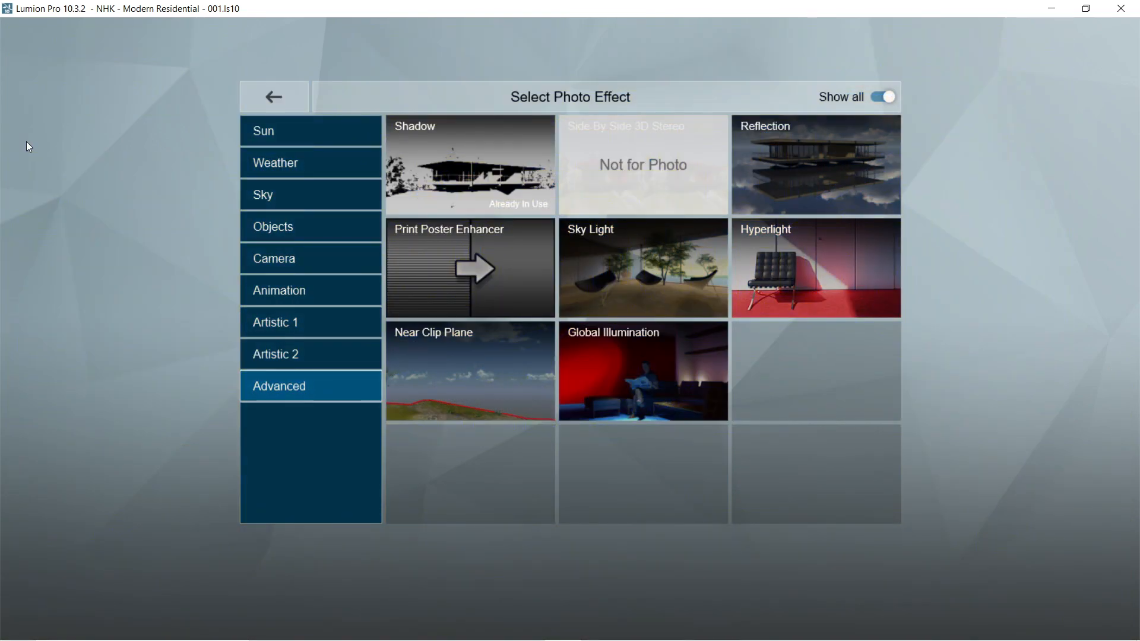
# Add Reflection with a 25 cm threshold, speedray on and low preview quality
pyautogui.click(814, 165)
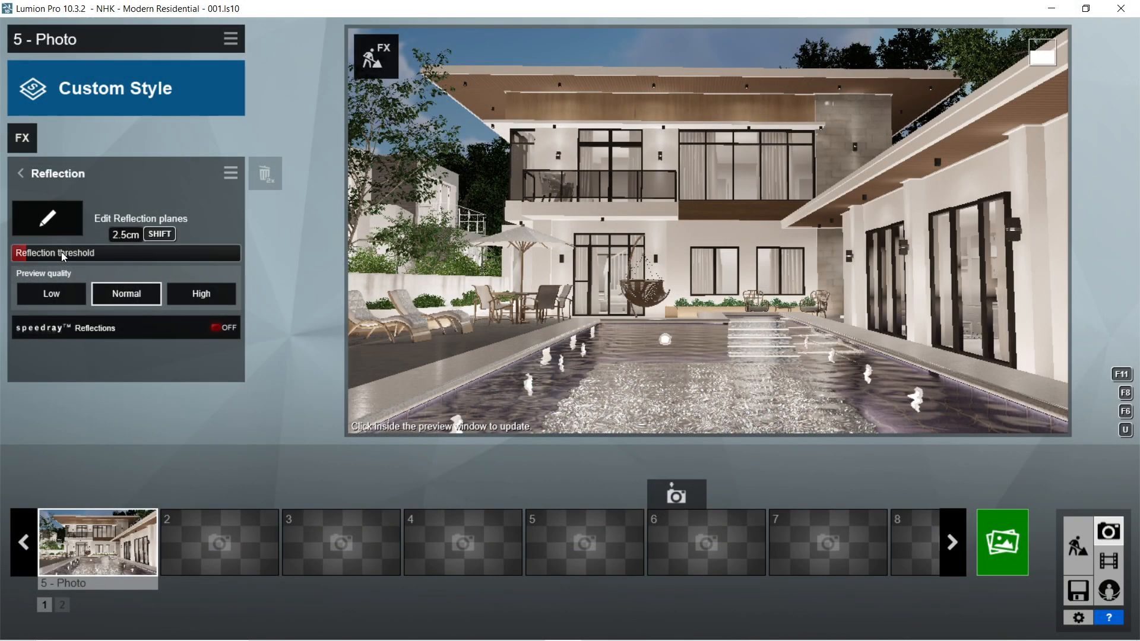
pyautogui.moveTo(62, 253); pyautogui.dragTo(218, 253)
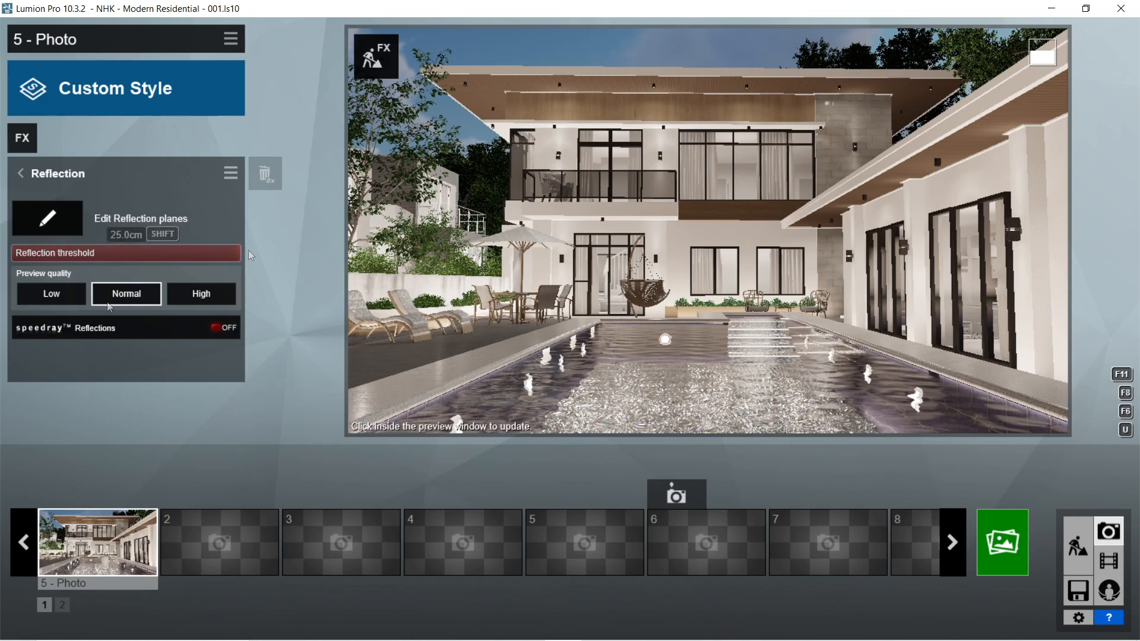
pyautogui.click(223, 327)
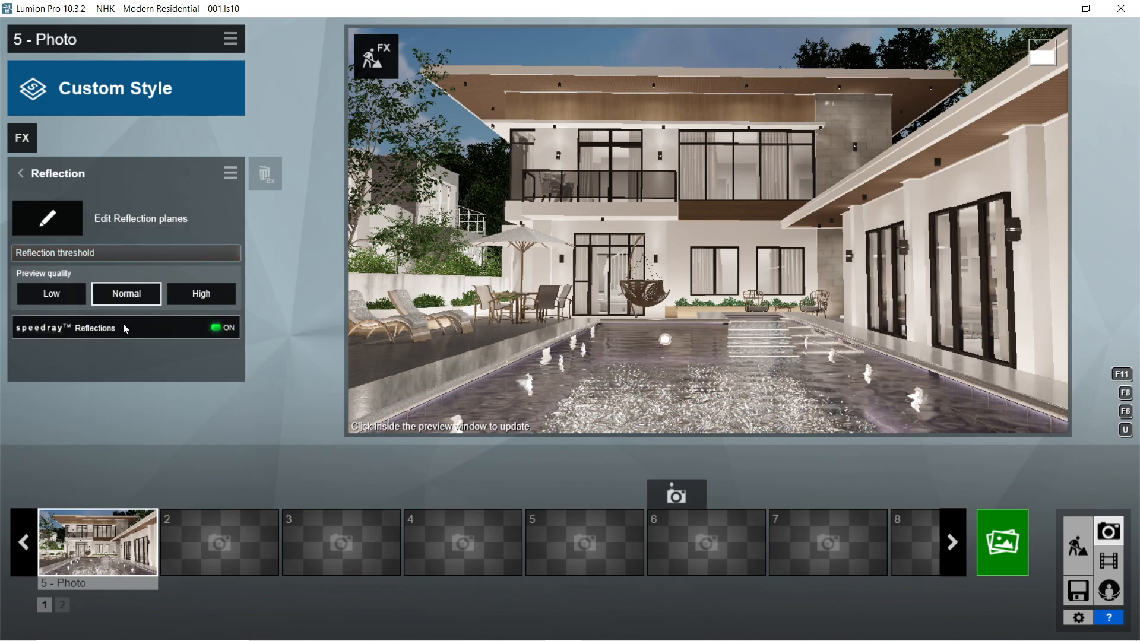
pyautogui.click(50, 294)
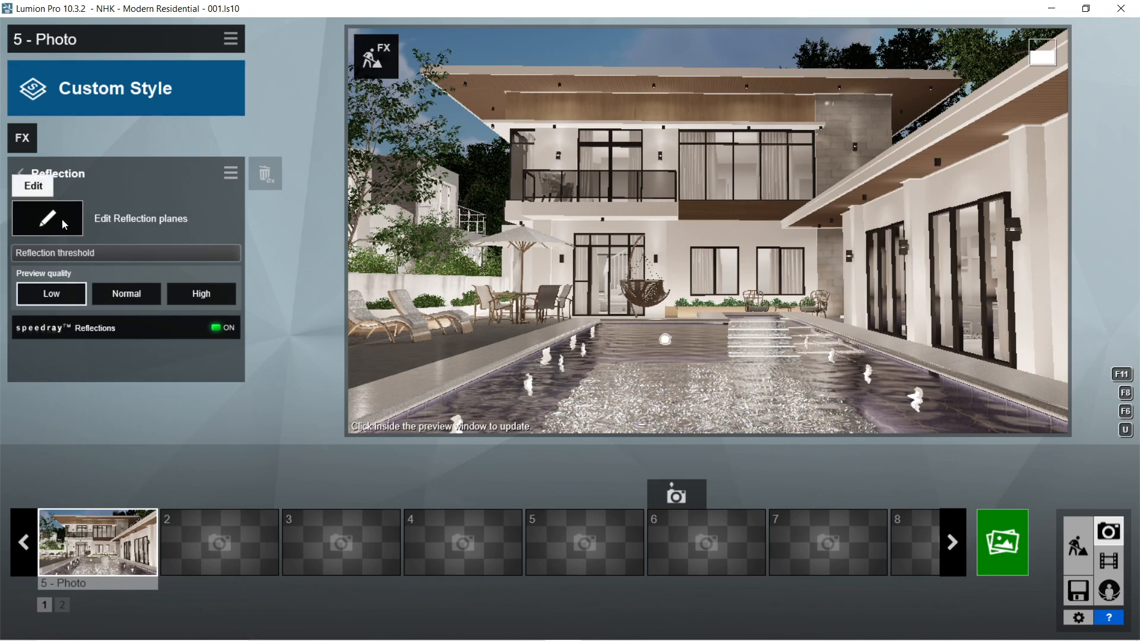
# Add six reflection planes to the Reflection effect
pyautogui.click(46, 218)
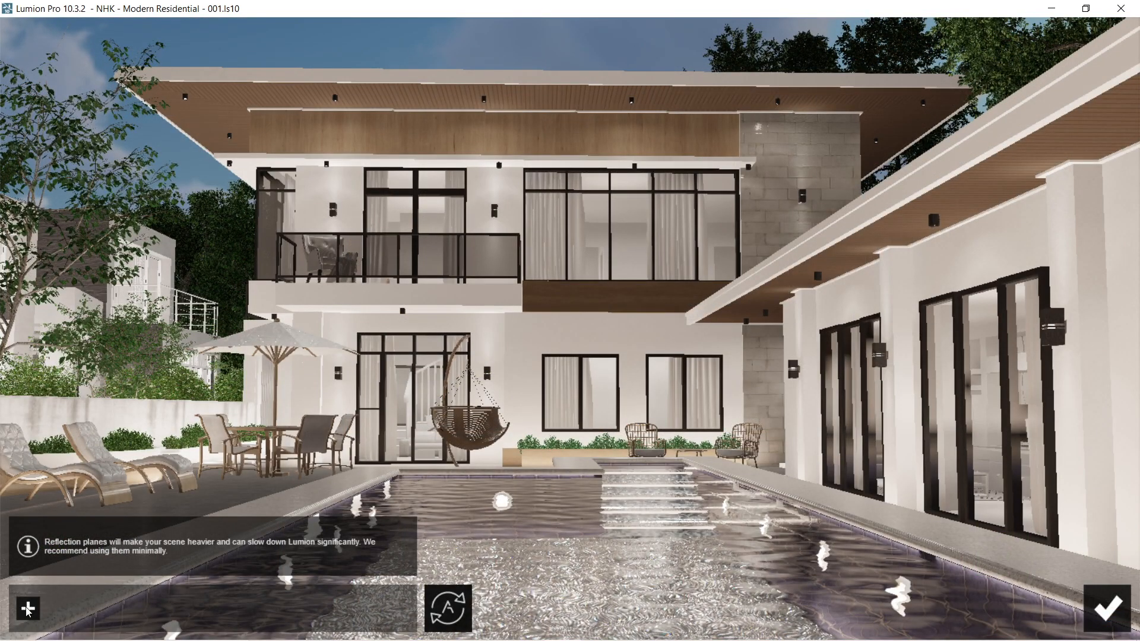
pyautogui.click(27, 608)
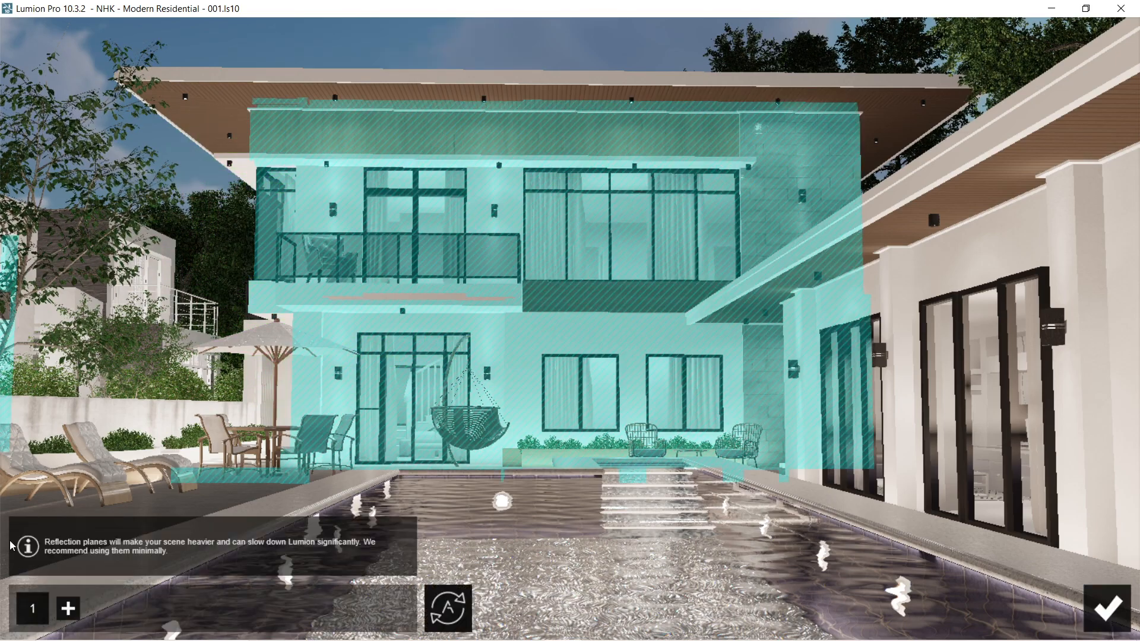
pyautogui.click(67, 608)
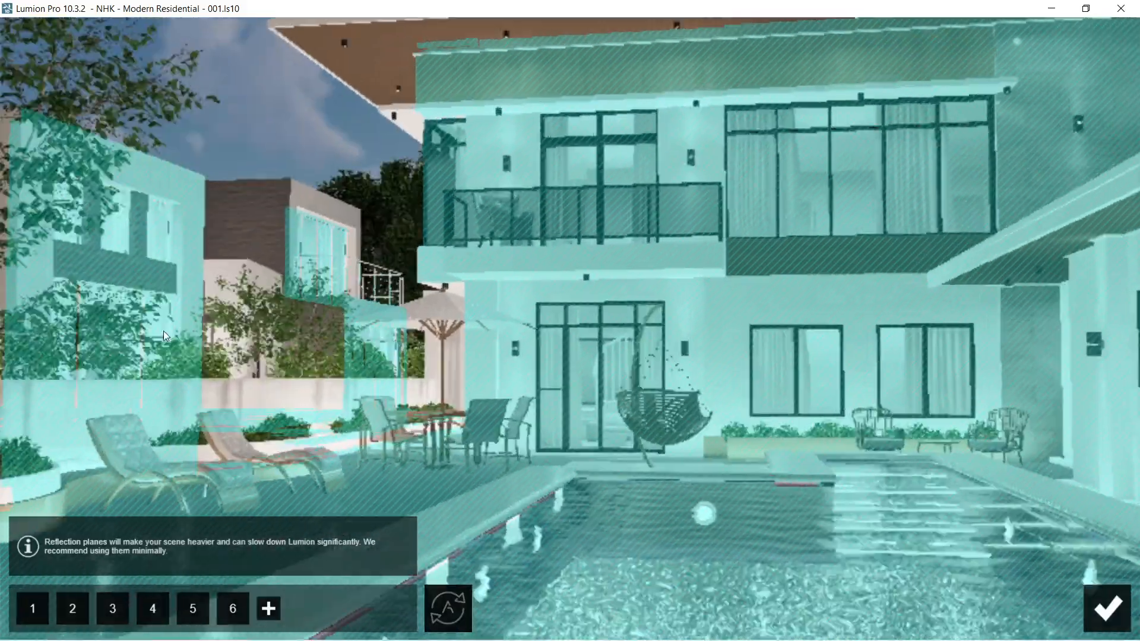
pyautogui.click(267, 609)
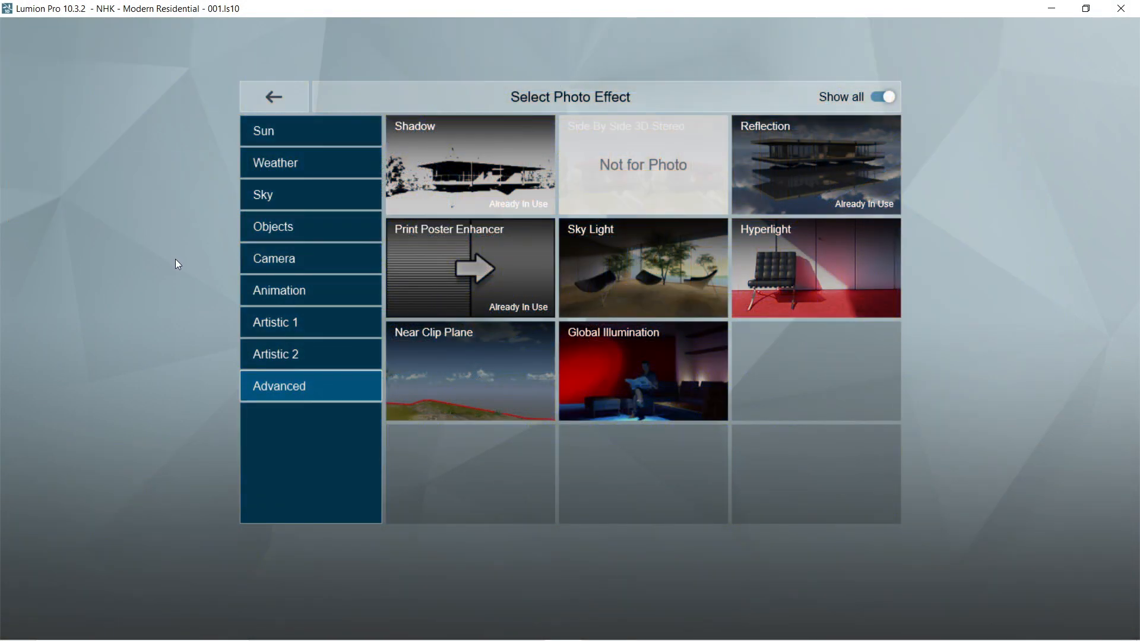
# Add Sky Light with planar reflections on, and enable Hyperlight at 50.6% in preview
pyautogui.click(642, 268)
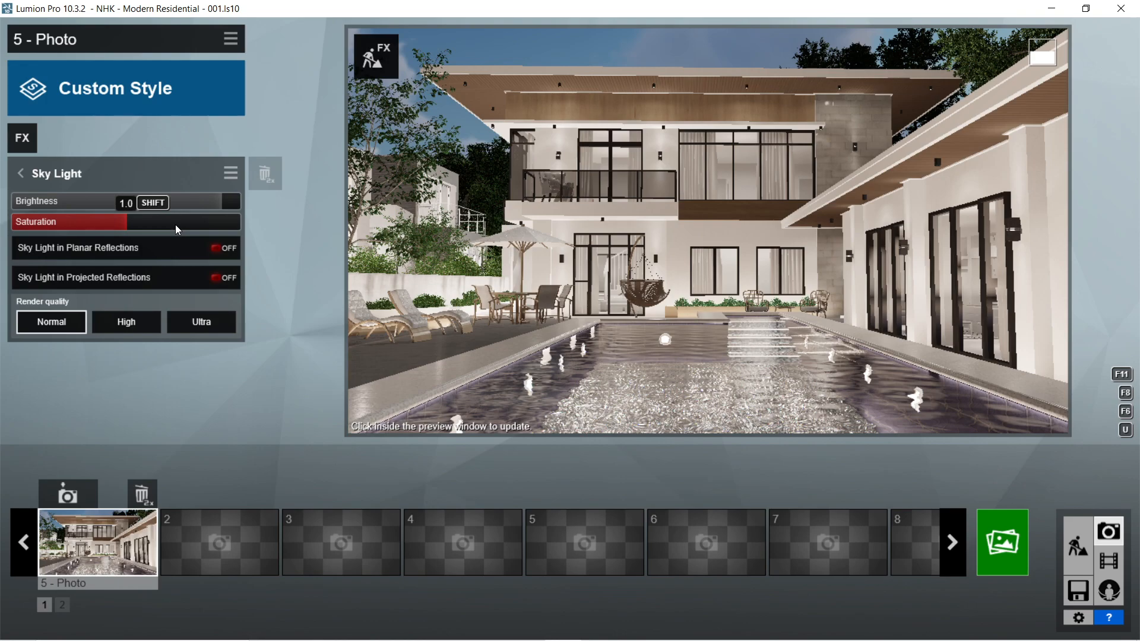
pyautogui.click(222, 248)
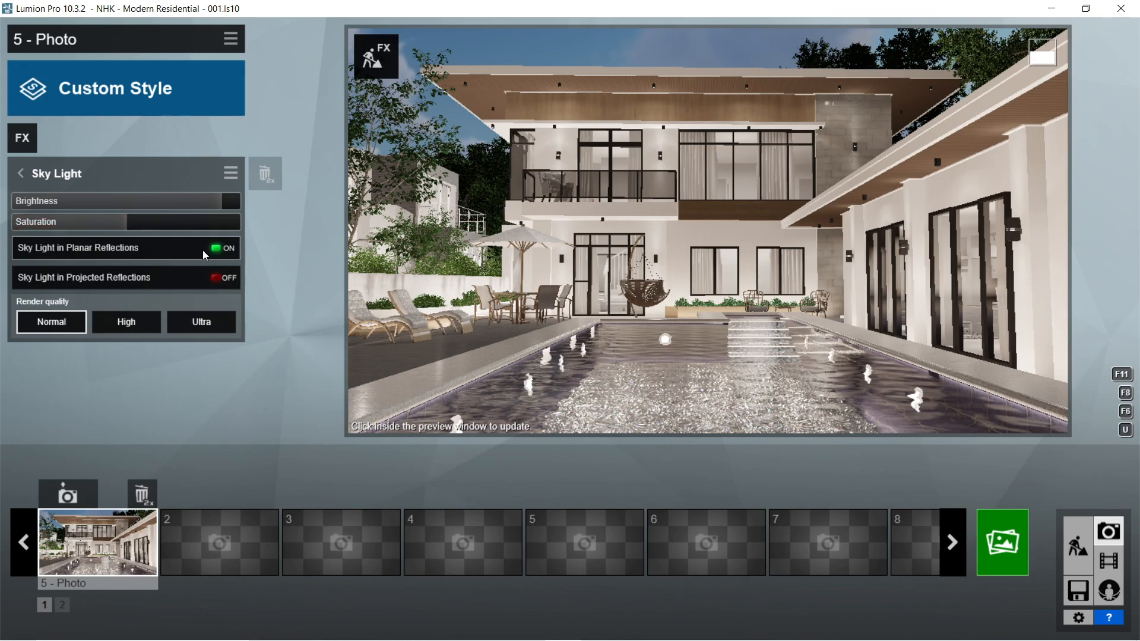
pyautogui.click(221, 278)
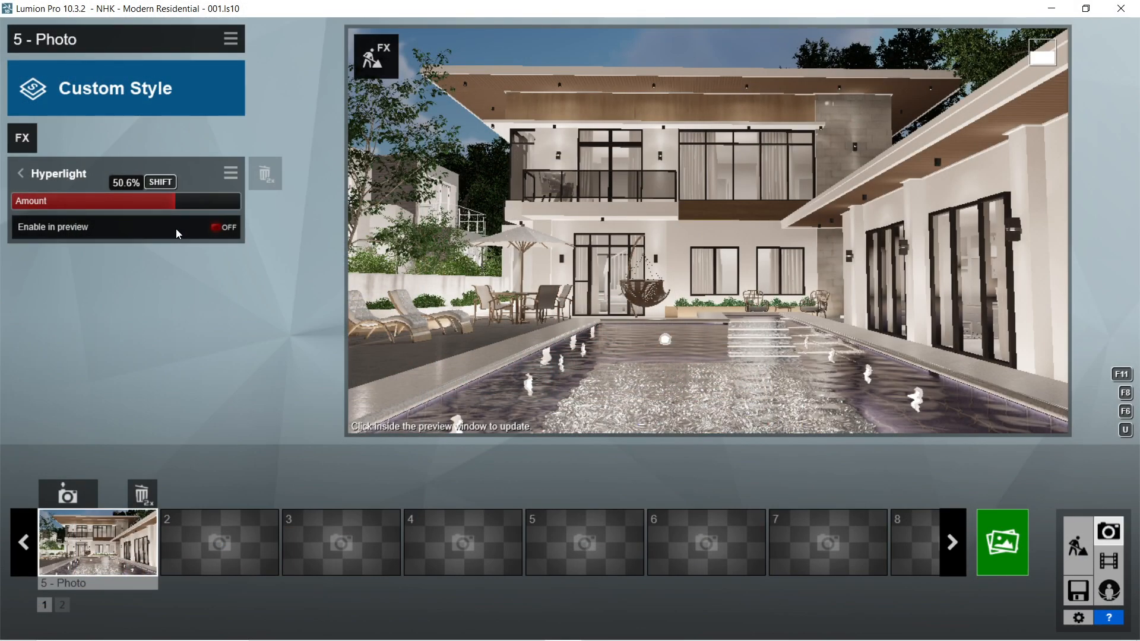
pyautogui.click(224, 227)
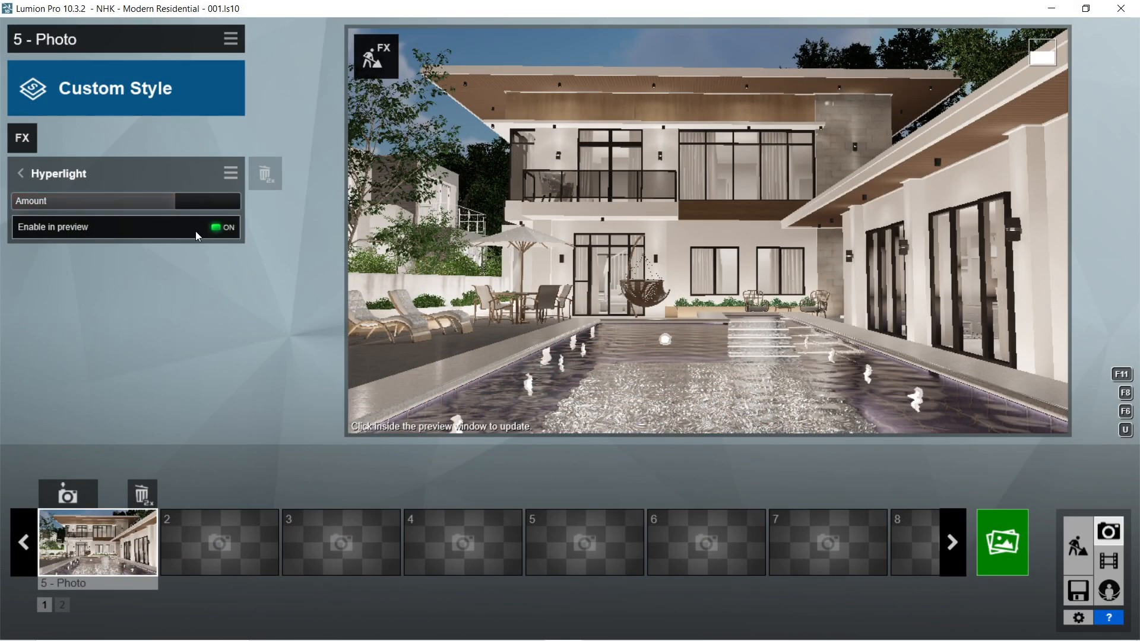
pyautogui.click(21, 138)
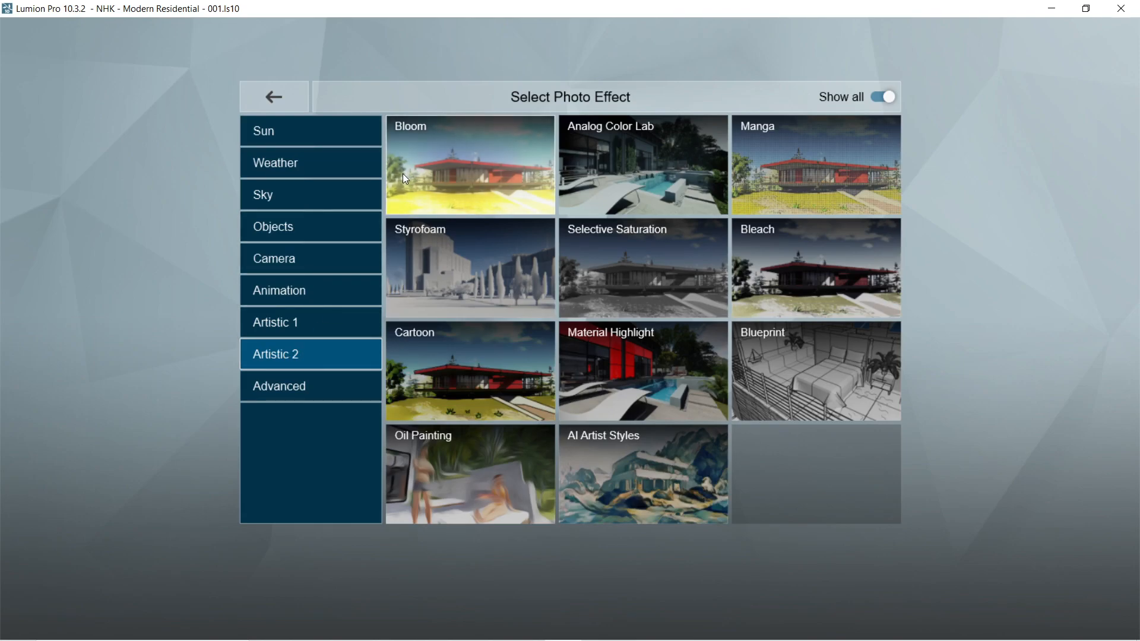
# Add Bloom, Color Correction with contrast and exposure at 0.5, and Sharpen
pyautogui.click(470, 165)
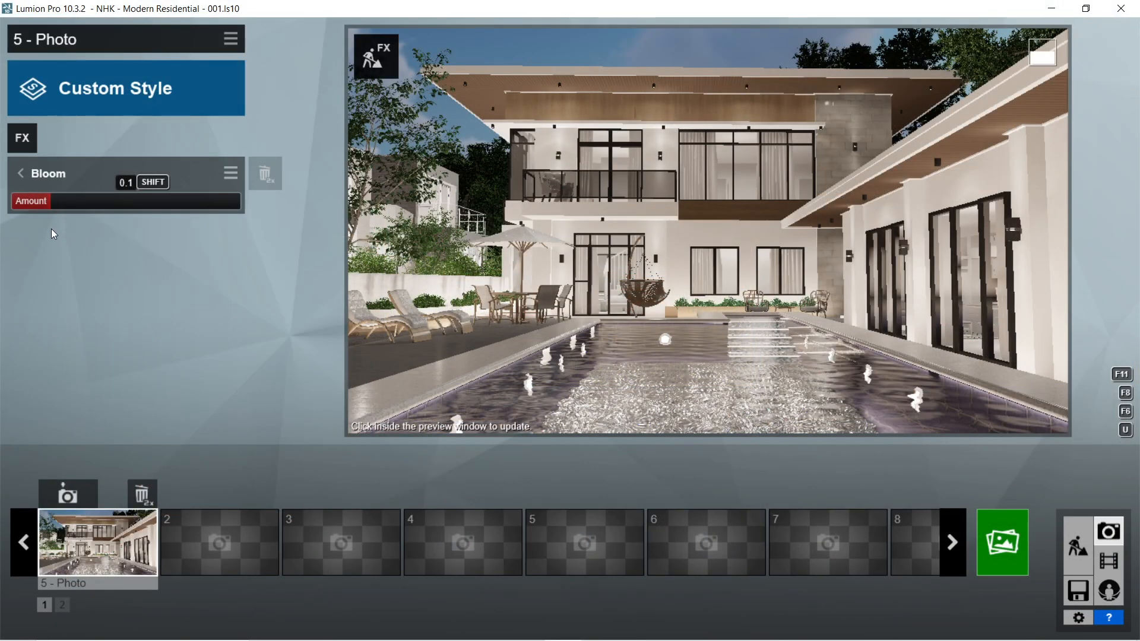
pyautogui.click(22, 138)
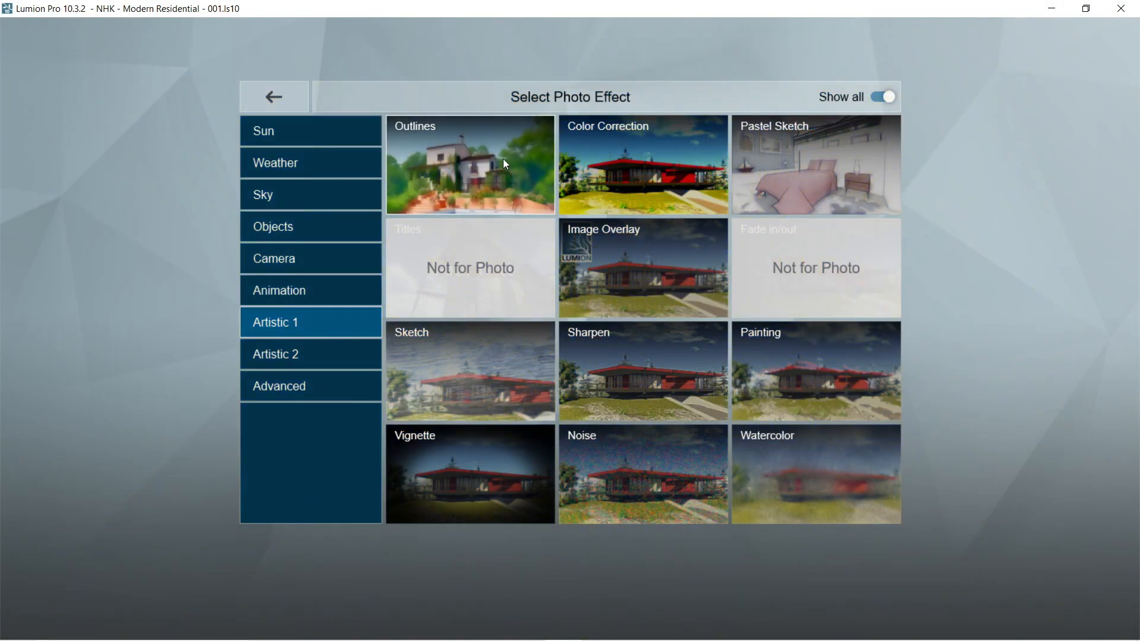
pyautogui.click(643, 165)
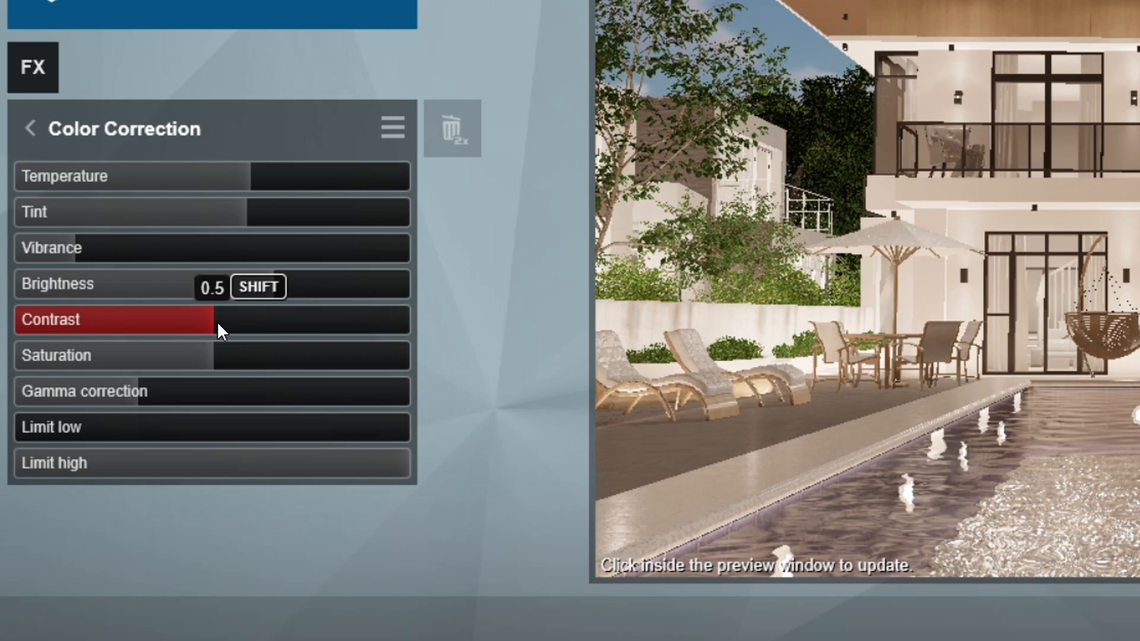
pyautogui.click(29, 128)
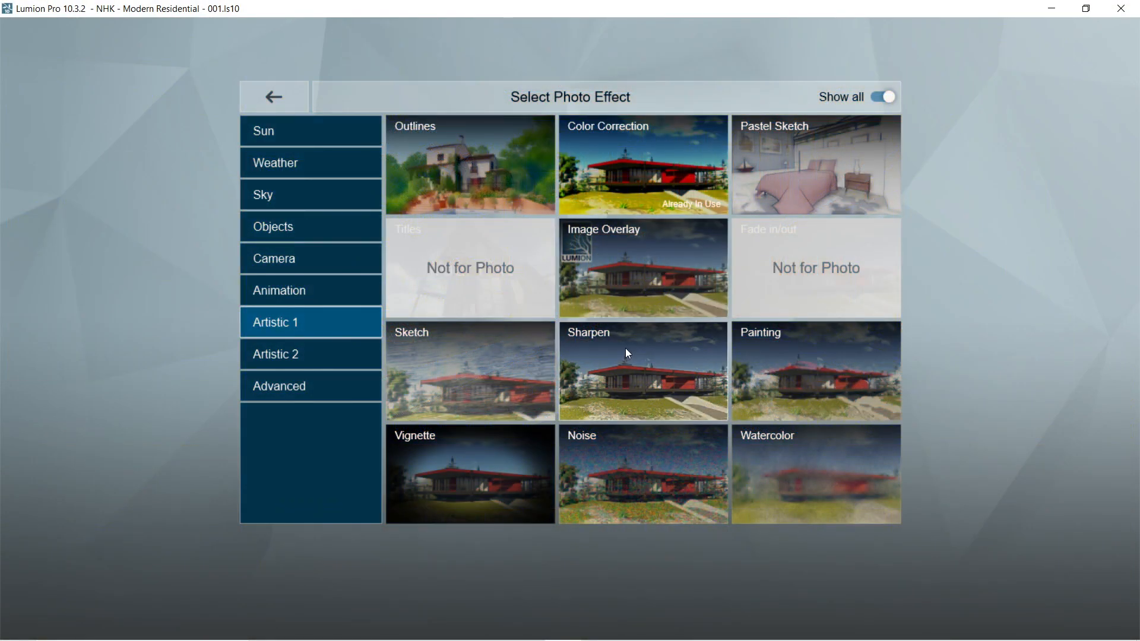
pyautogui.click(642, 371)
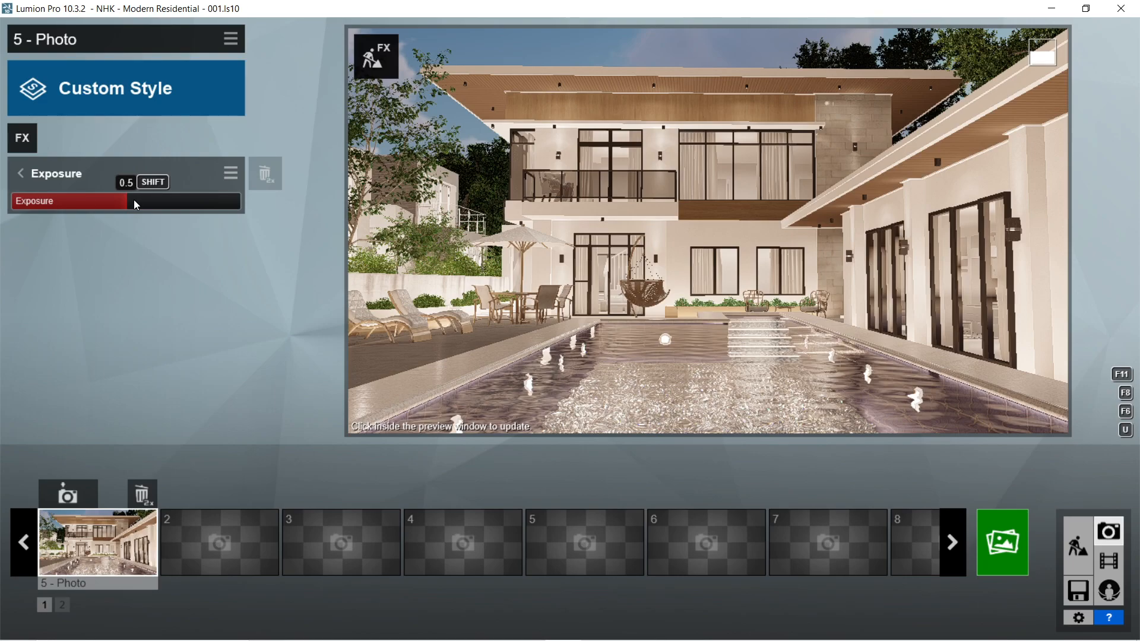
# Add Lens Flare, Autumn Colors at saturation 1.0, and Sky and Clouds at softness 0.8
pyautogui.click(22, 138)
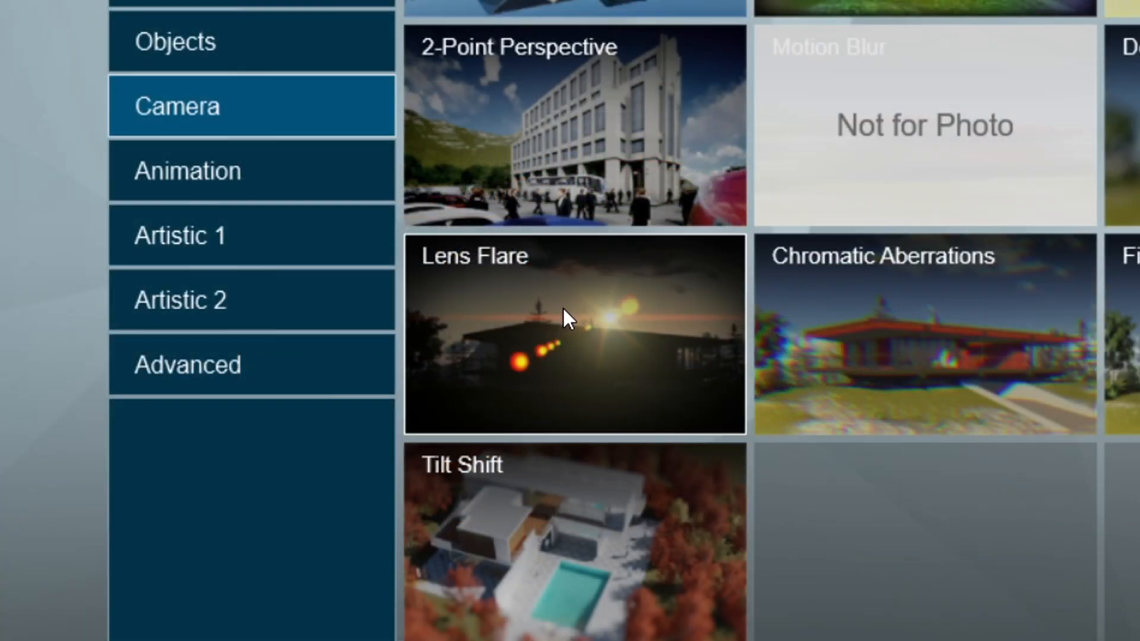
pyautogui.click(574, 333)
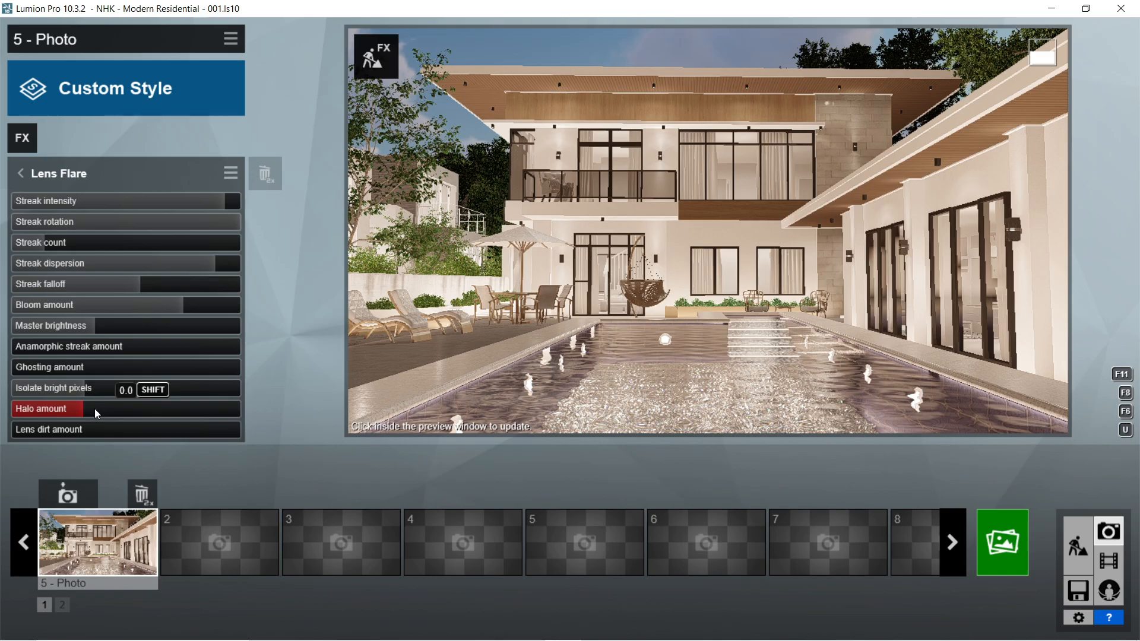
pyautogui.click(21, 138)
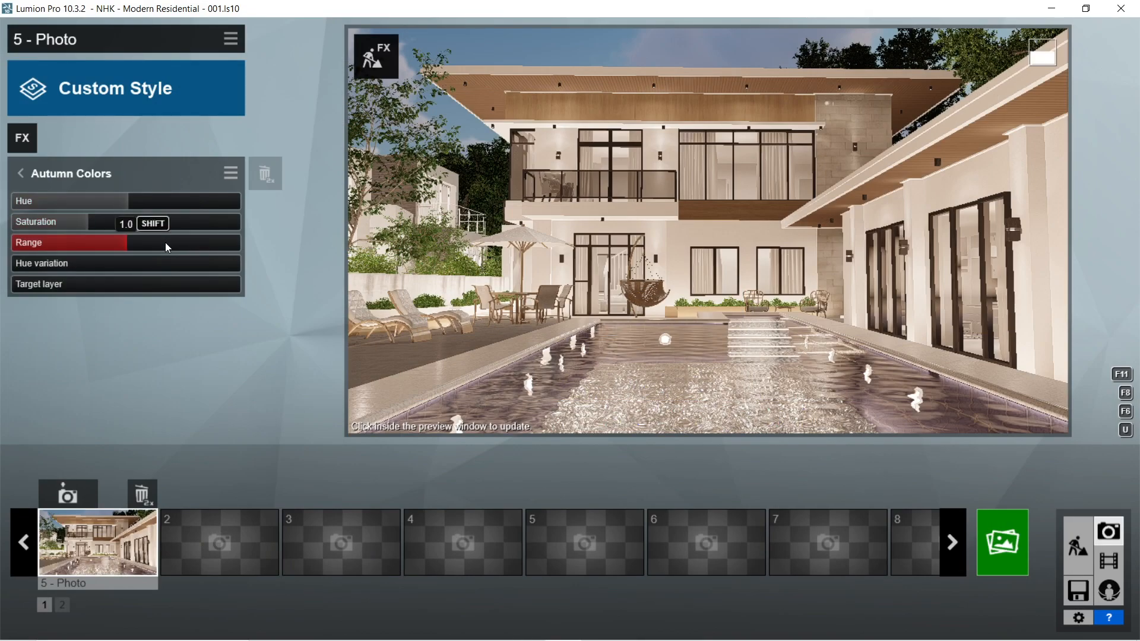
pyautogui.click(22, 138)
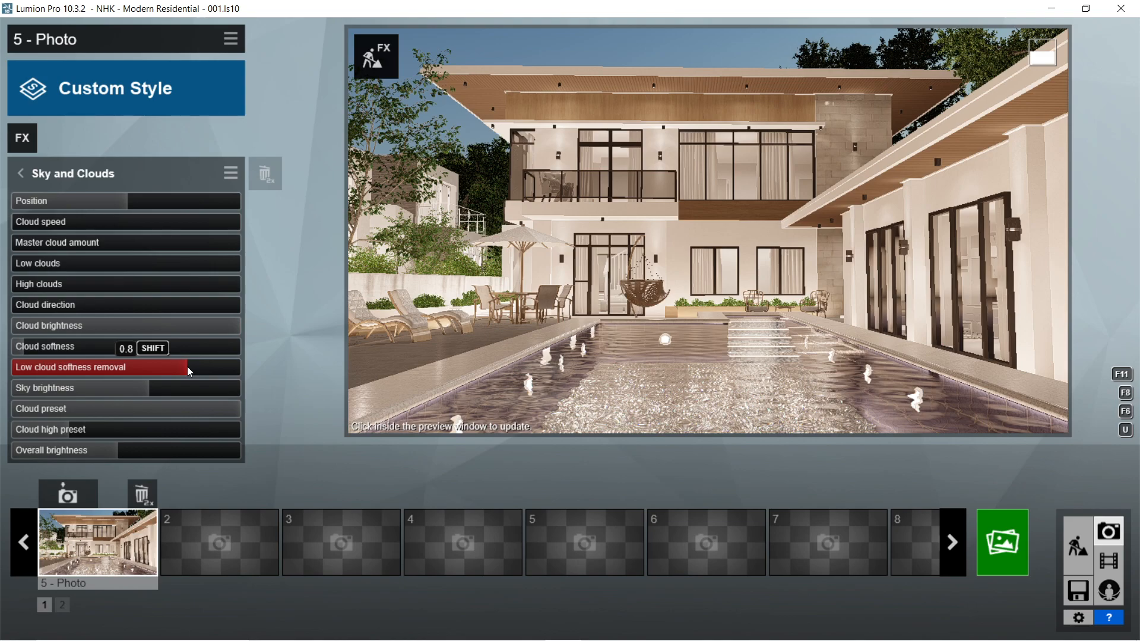
# Refresh the preview and add Fog and Precipitation, with extra fog addition 0.0
pyautogui.click(487, 291)
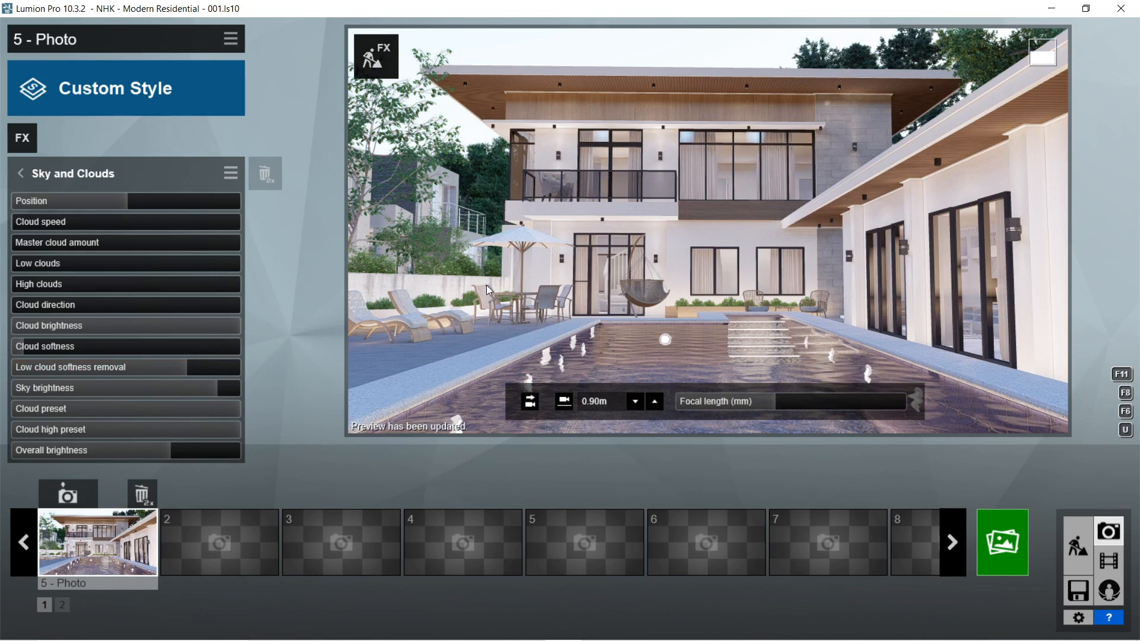
pyautogui.moveTo(489, 288)
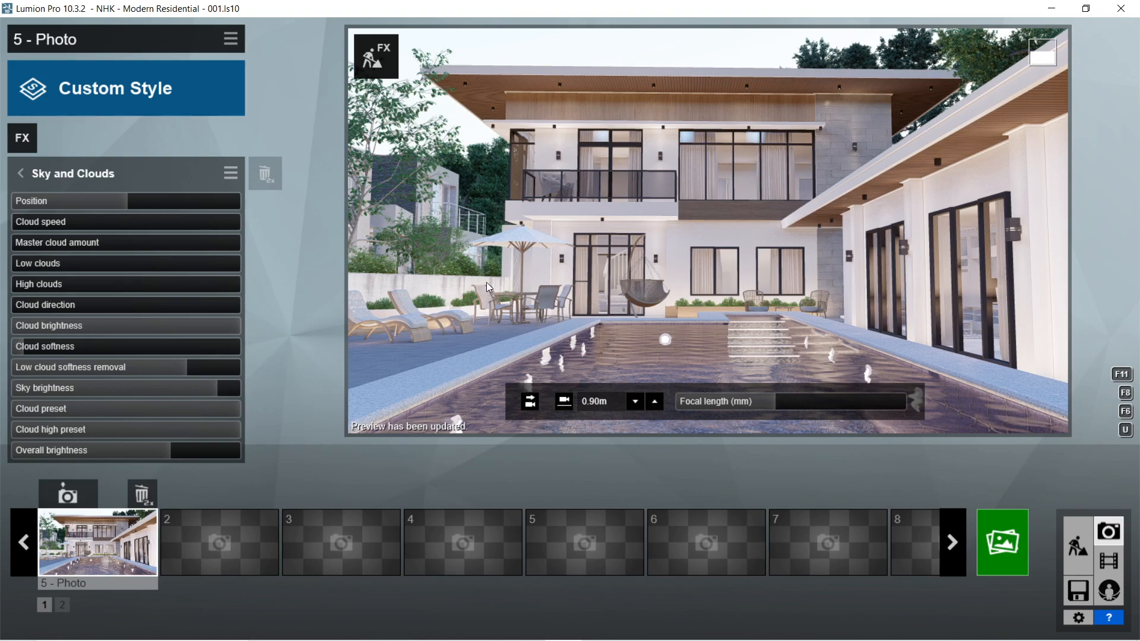
pyautogui.moveTo(488, 291)
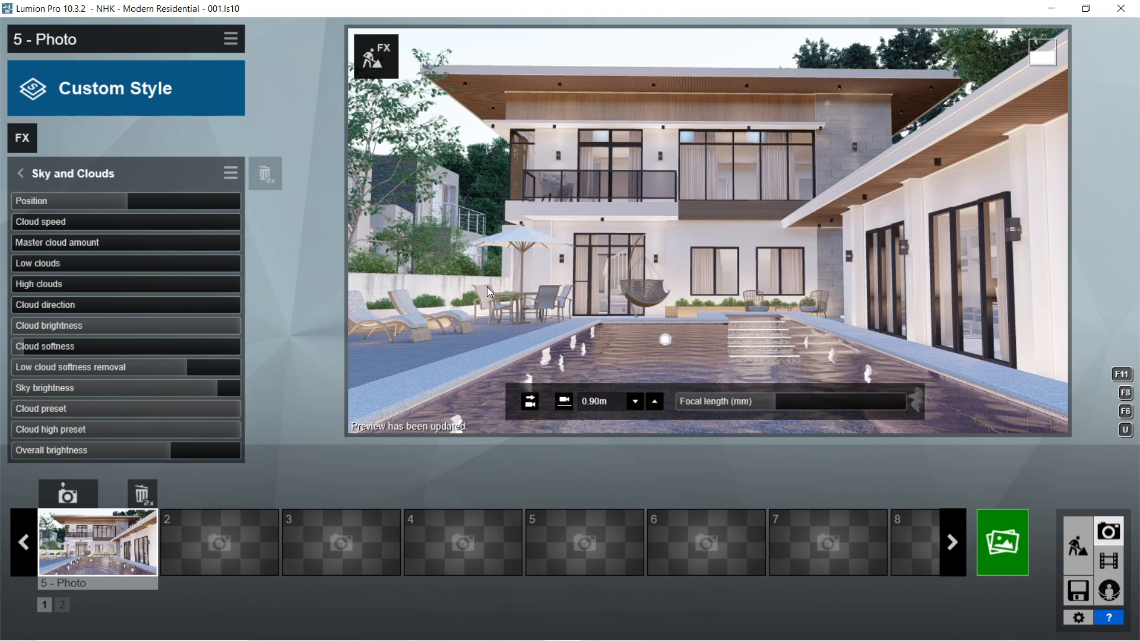
pyautogui.click(21, 138)
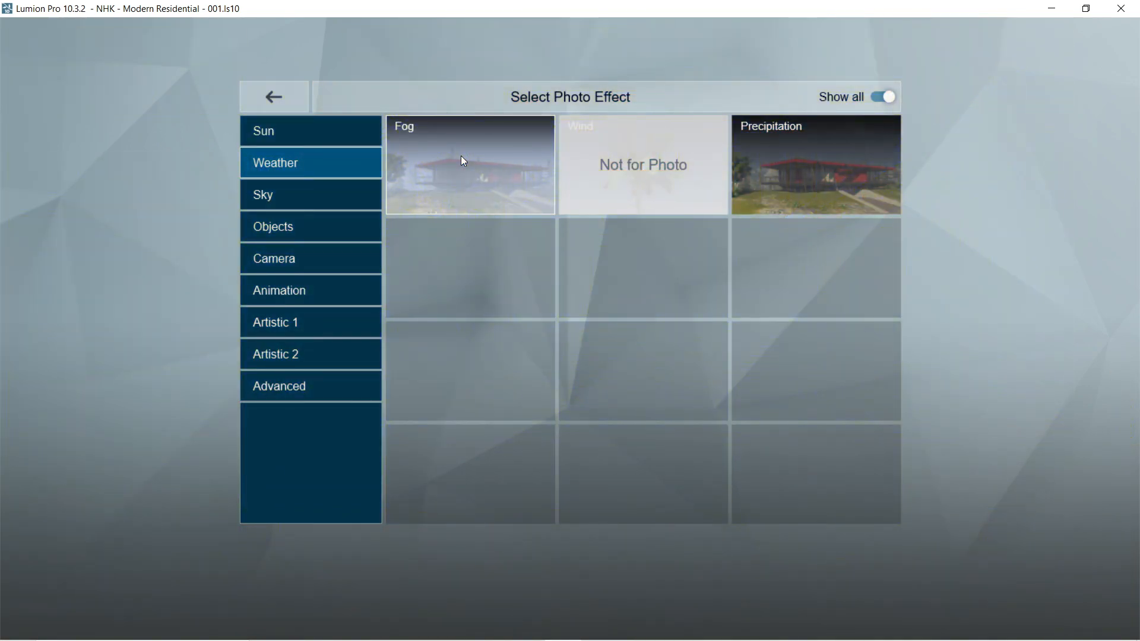
pyautogui.click(469, 165)
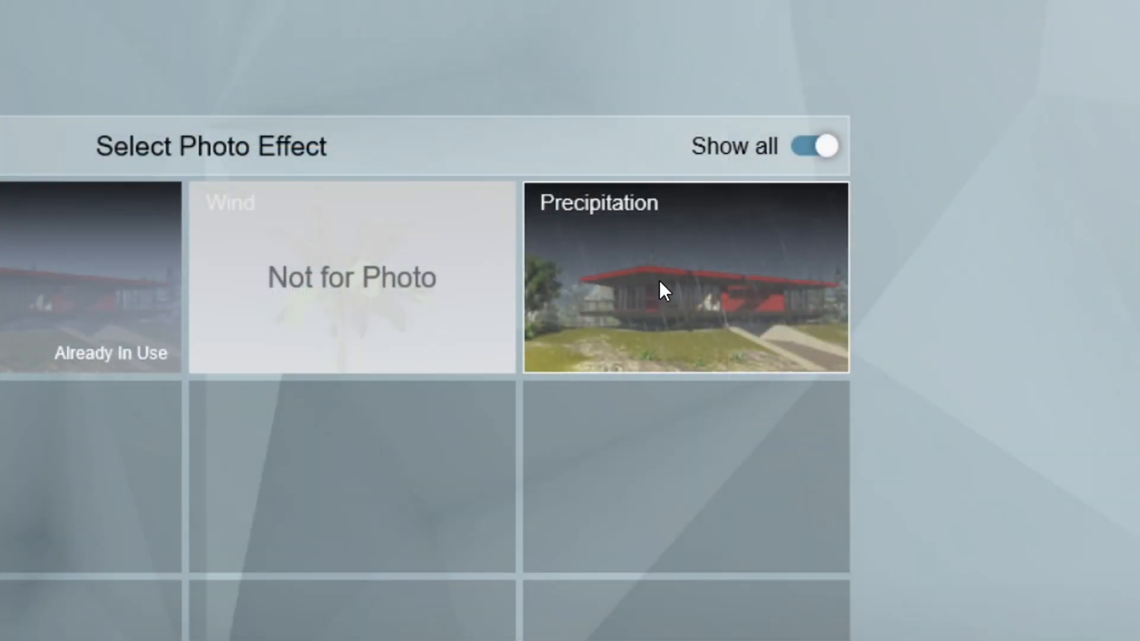
pyautogui.click(684, 276)
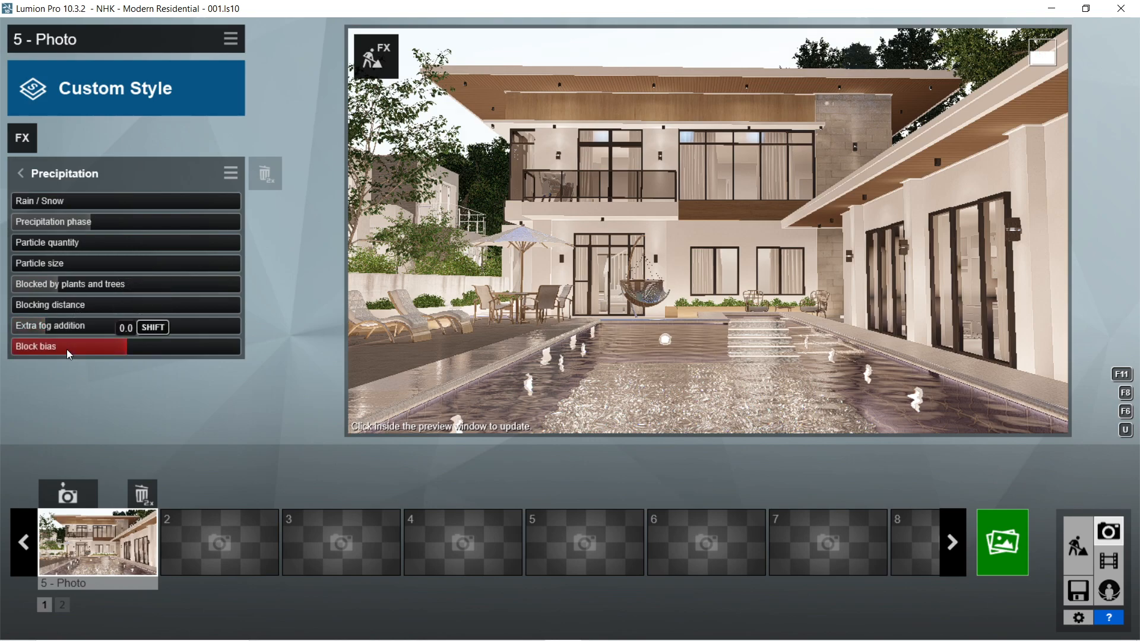
pyautogui.click(22, 138)
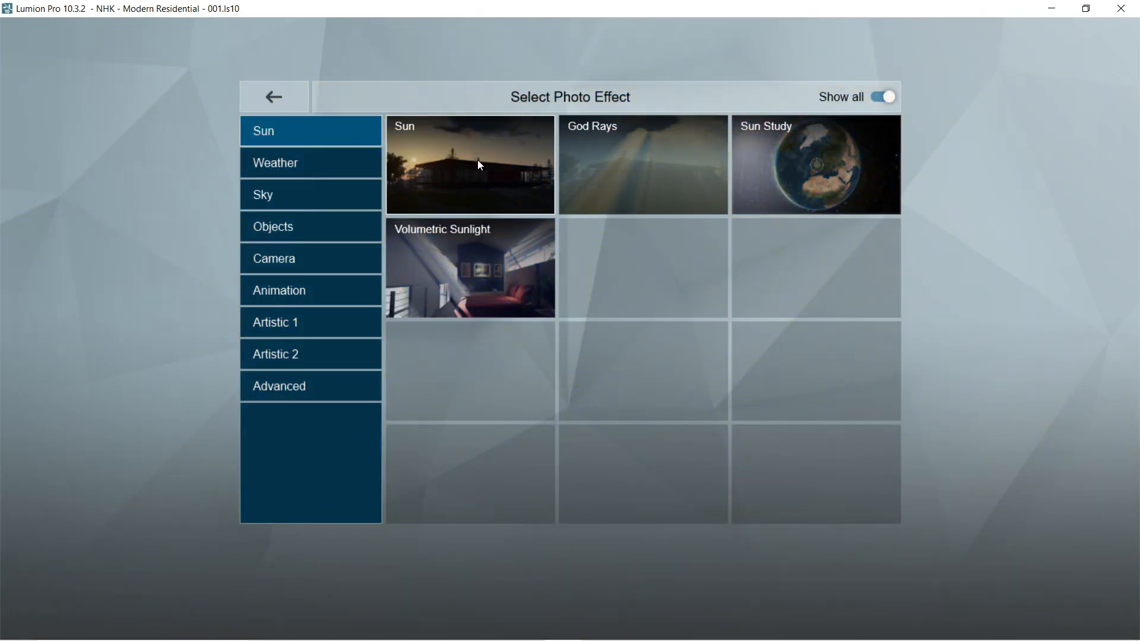
# Add Sun at 1.5 and Volumetric Sunlight at brightness 0.2, then review the effect pages
pyautogui.click(470, 165)
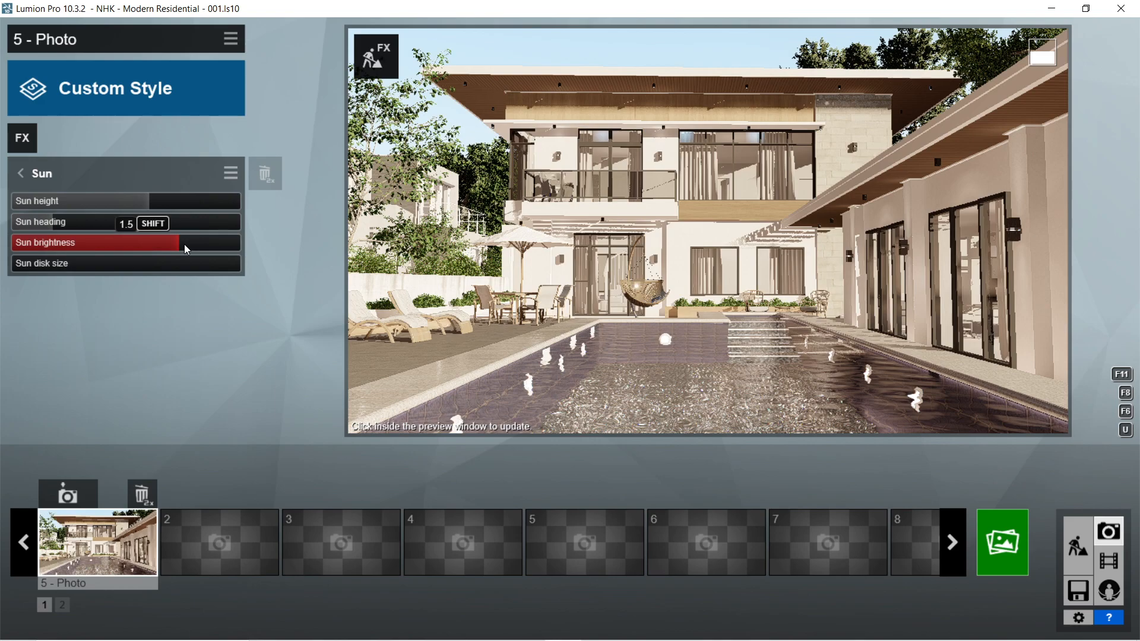
pyautogui.click(22, 138)
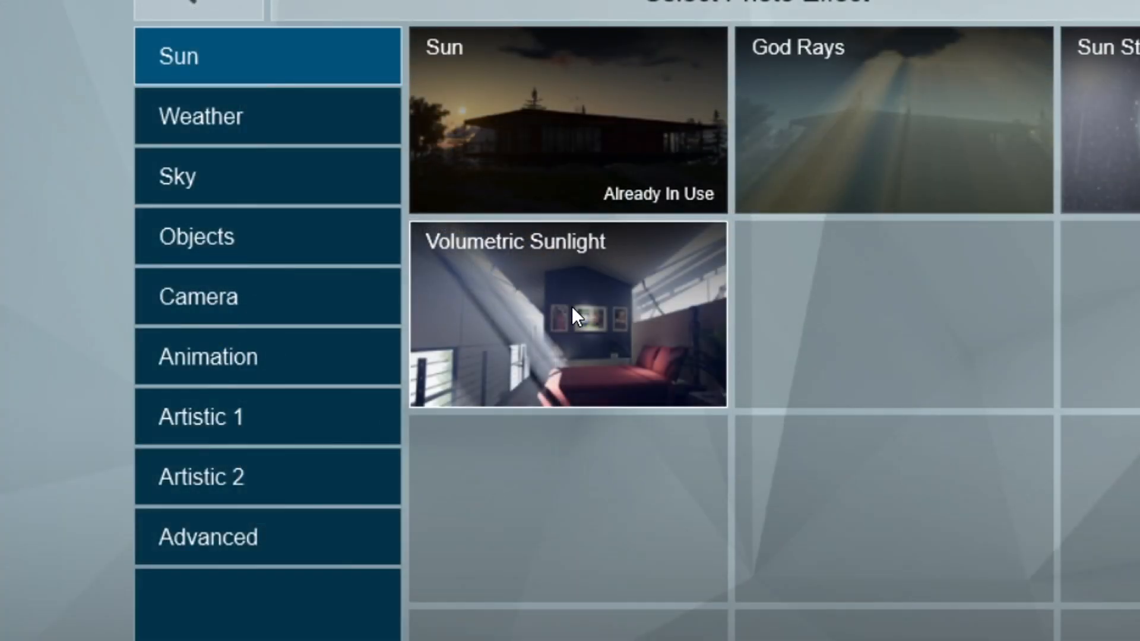
pyautogui.click(567, 314)
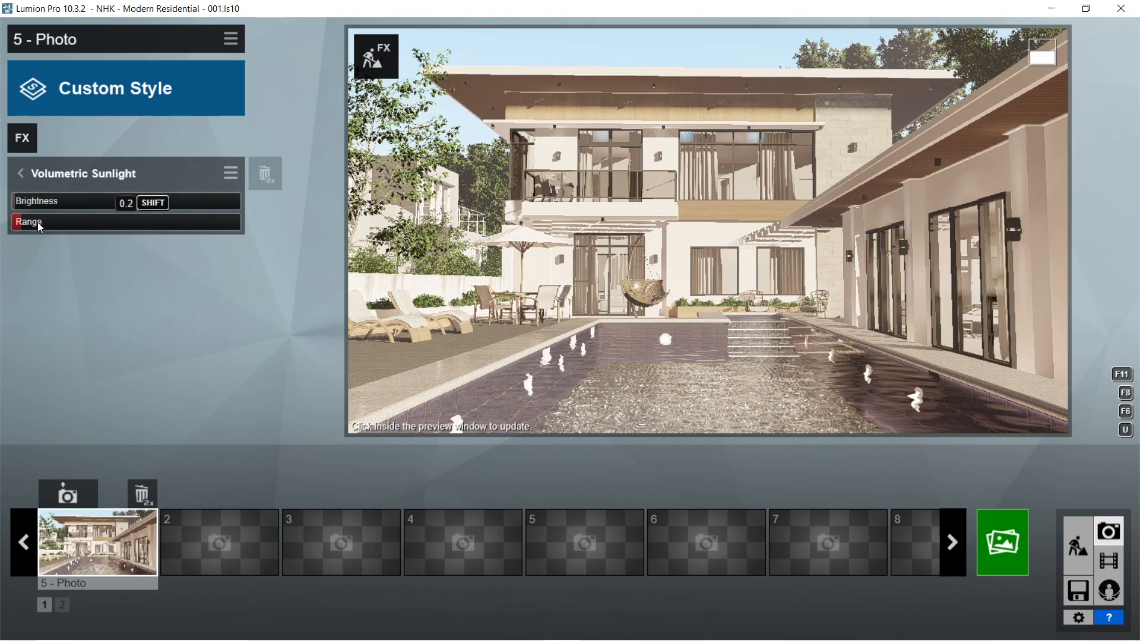
pyautogui.click(219, 146)
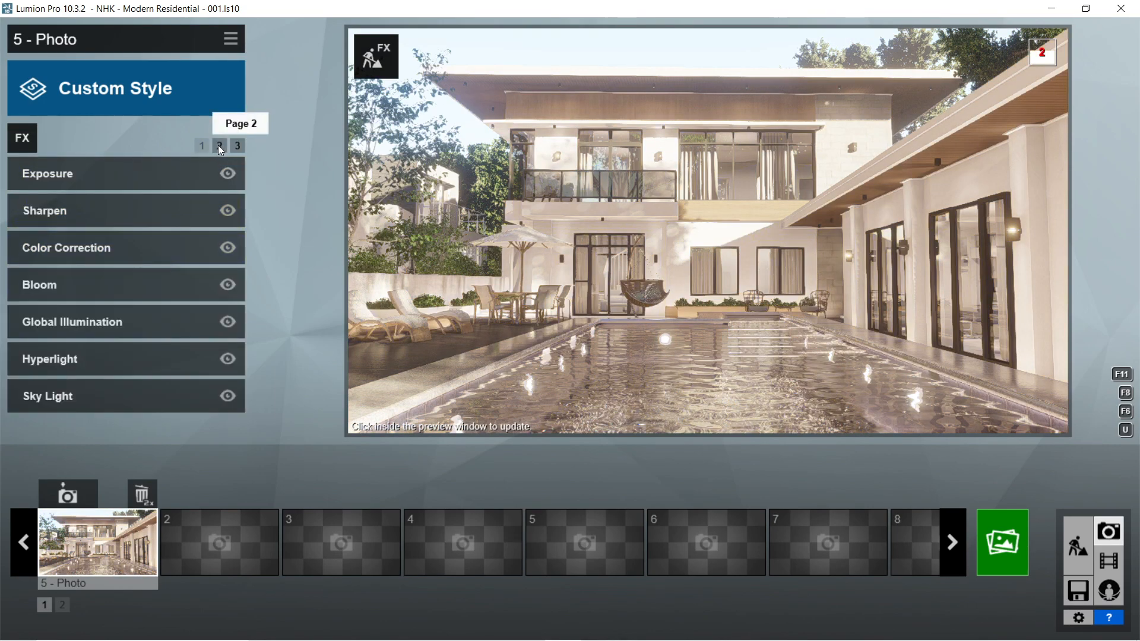
pyautogui.click(201, 146)
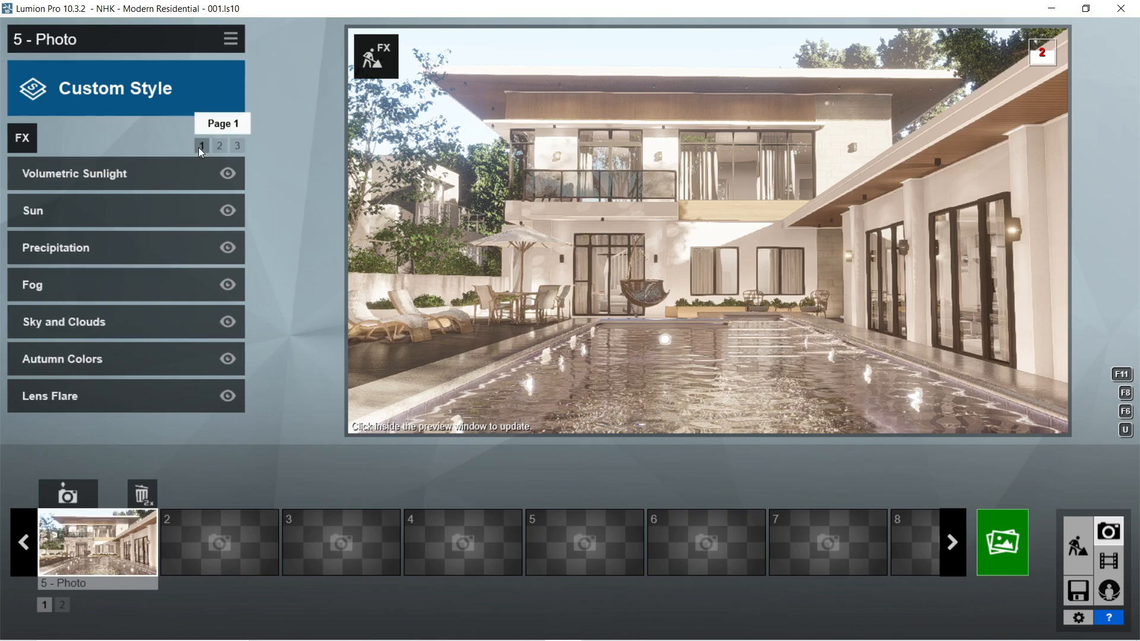